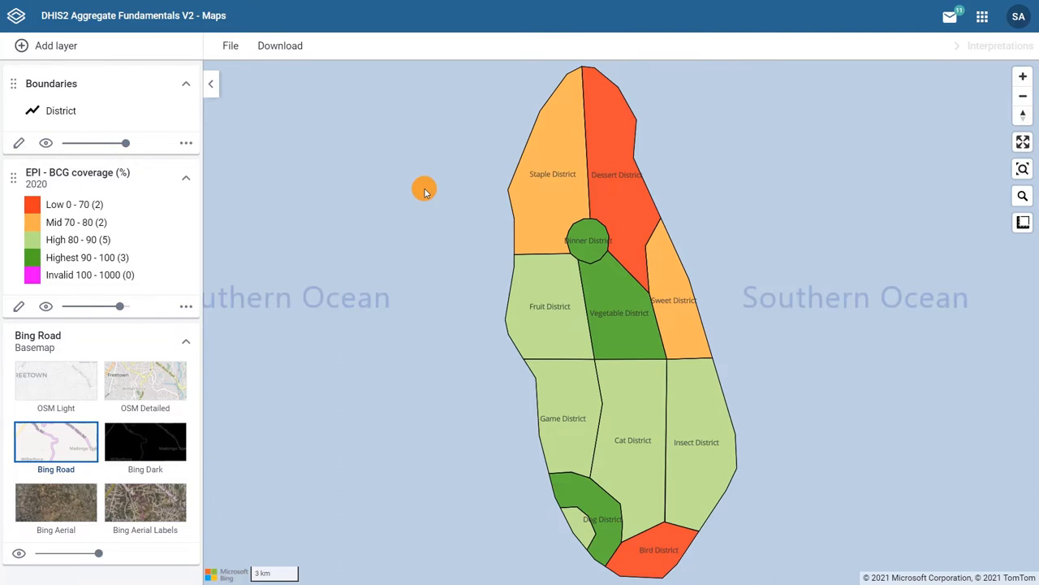
{"action": "mouse_move", "coordinate": [424, 189]}
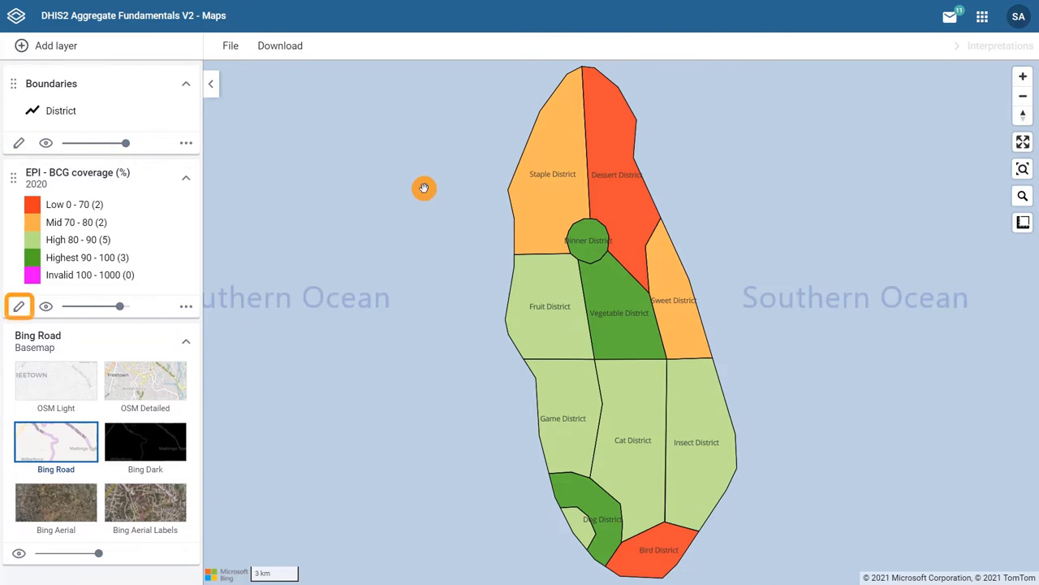
Style the BCG coverage layer with the predefined EPI coverage color legend.
{"action": "left_click", "coordinate": [18, 306]}
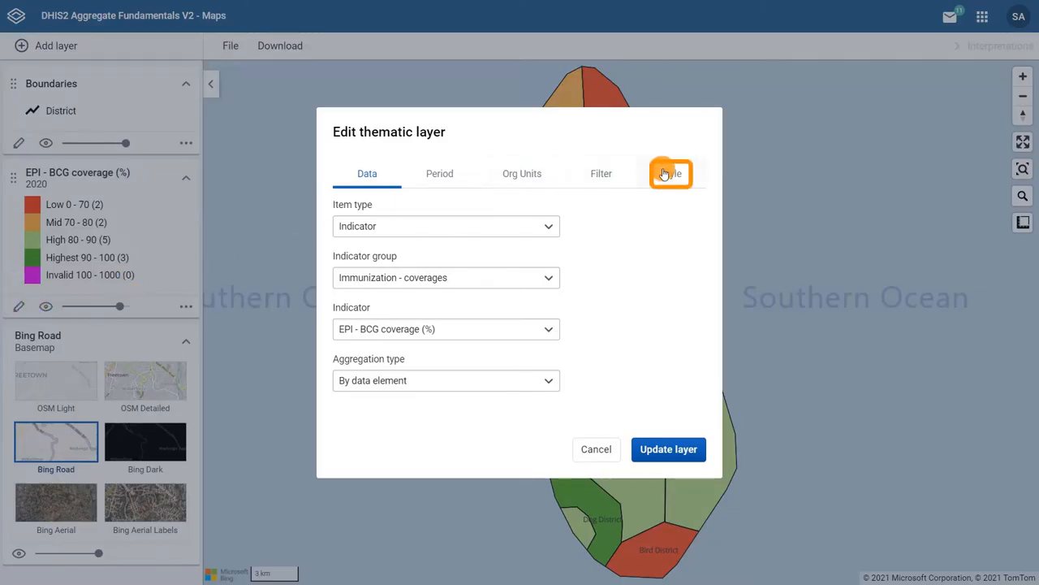
{"action": "left_click", "coordinate": [668, 173]}
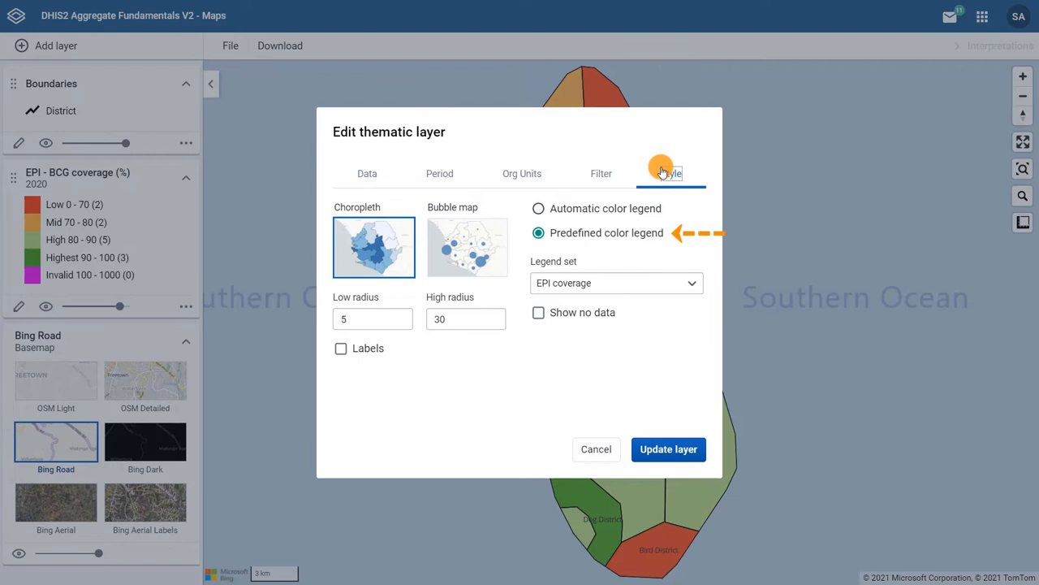
{"action": "left_click", "coordinate": [615, 283]}
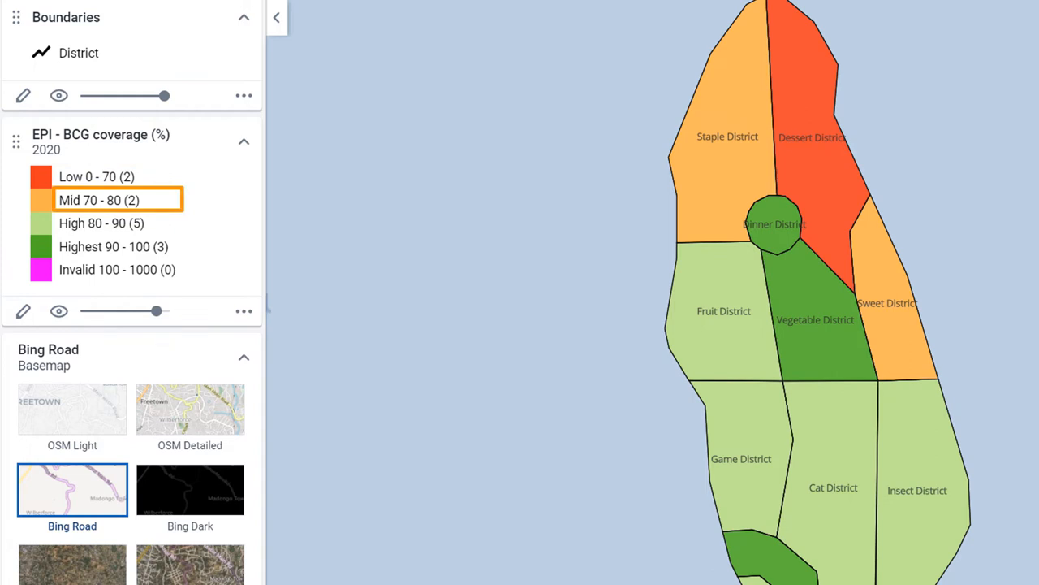
{"action": "left_click", "coordinate": [101, 223]}
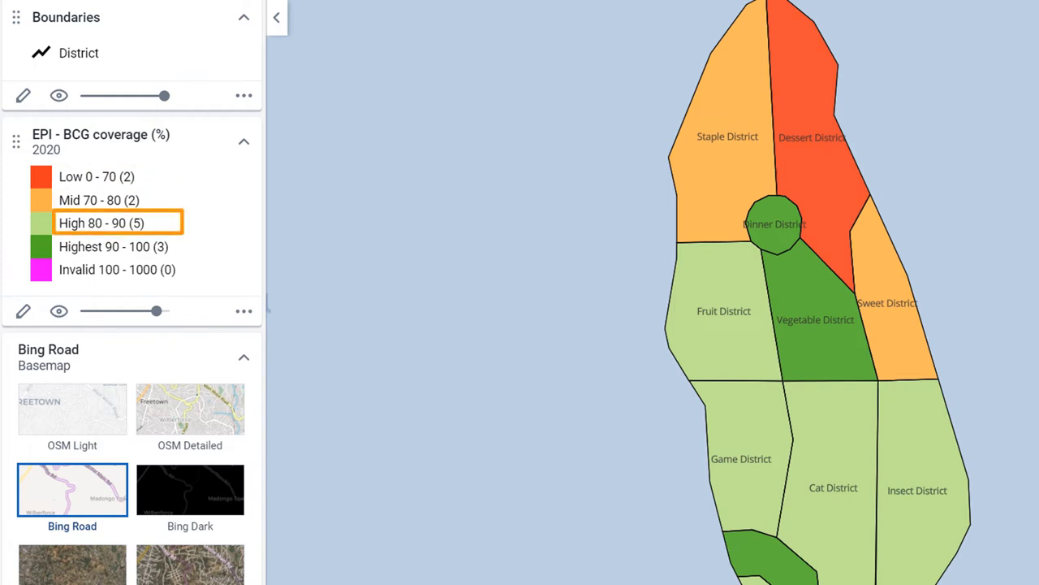
{"action": "left_click", "coordinate": [113, 246]}
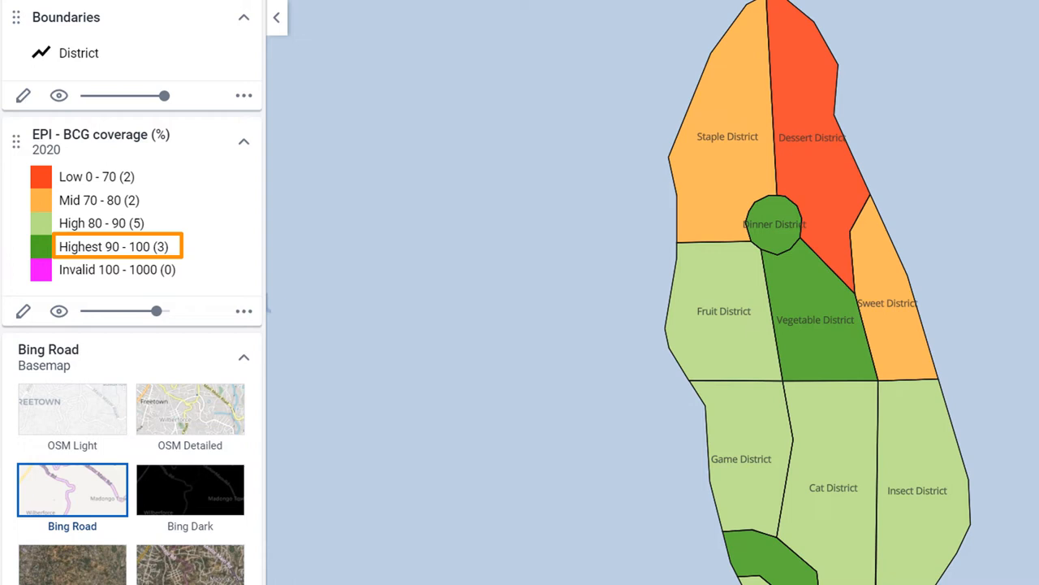
{"action": "left_click", "coordinate": [116, 269]}
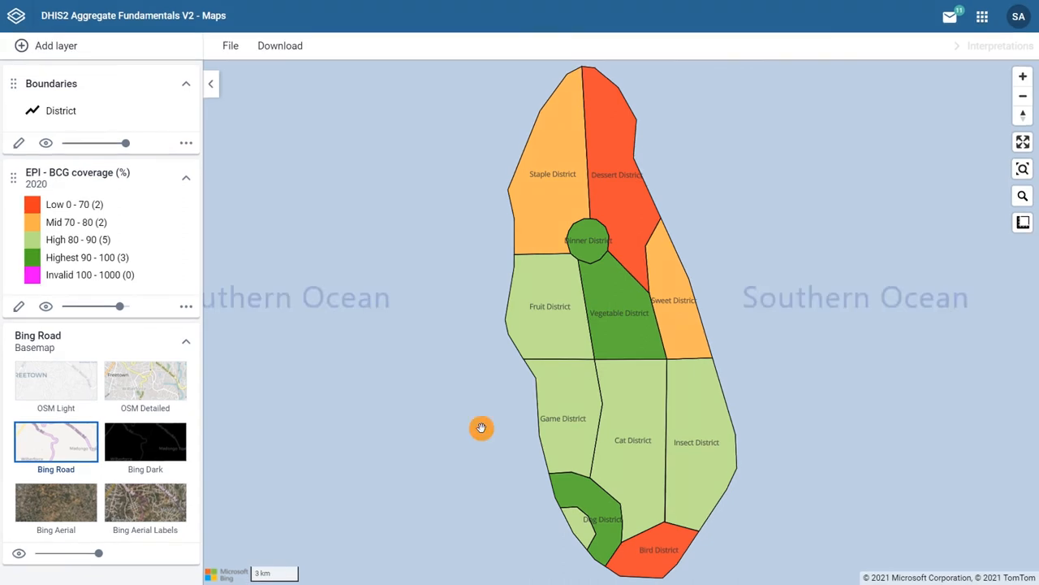
{"action": "mouse_move", "coordinate": [556, 439]}
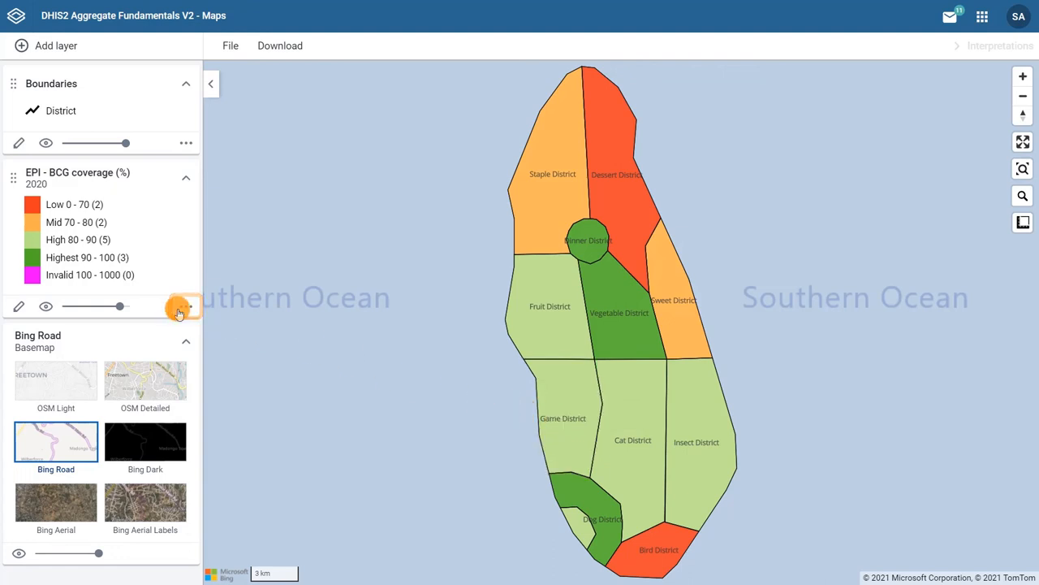
Show the EPI - BCG coverage layer's data table beneath the map.
{"action": "left_click", "coordinate": [178, 307]}
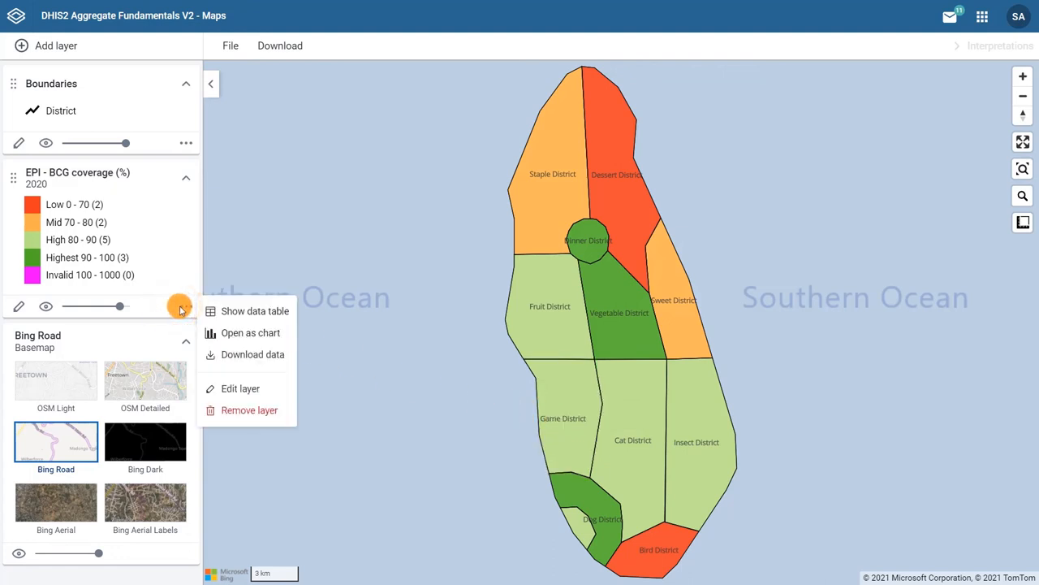
{"action": "mouse_move", "coordinate": [240, 310]}
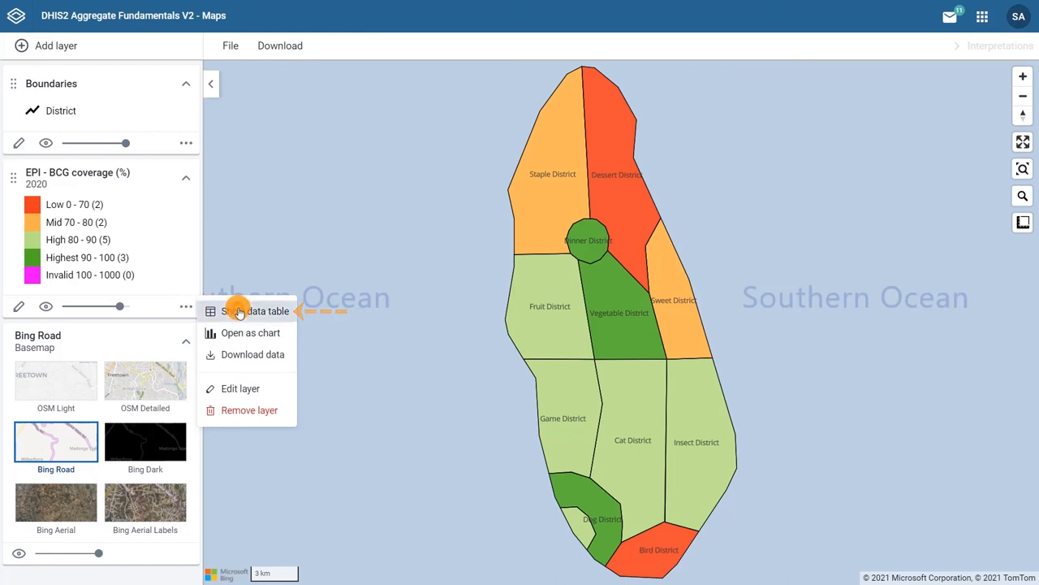
{"action": "left_click", "coordinate": [255, 311]}
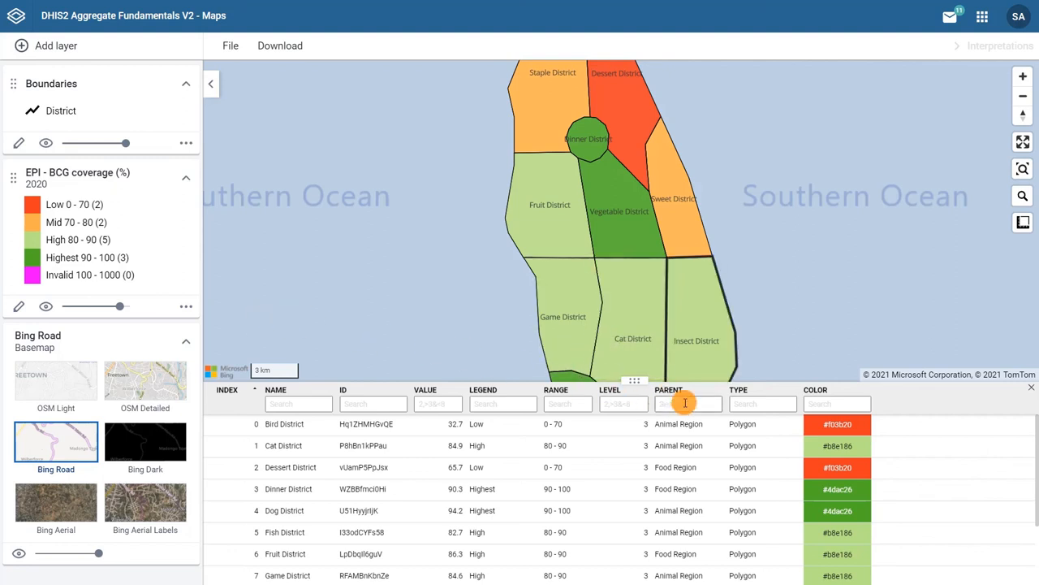
Filter the table's Parent column by 'Food', then reopen the layer's options menu.
{"action": "type", "text": "Food"}
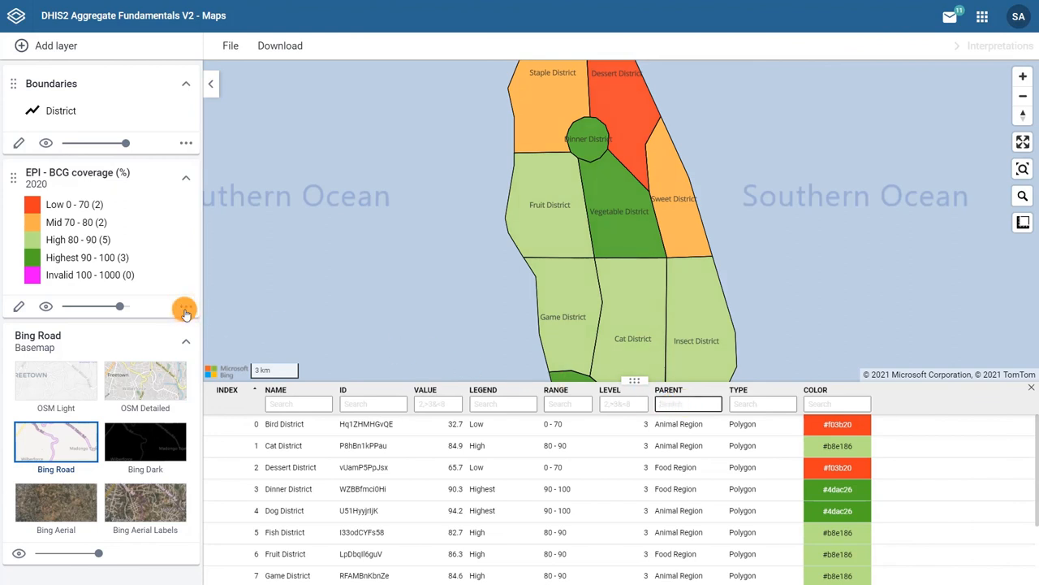
{"action": "left_click", "coordinate": [185, 306]}
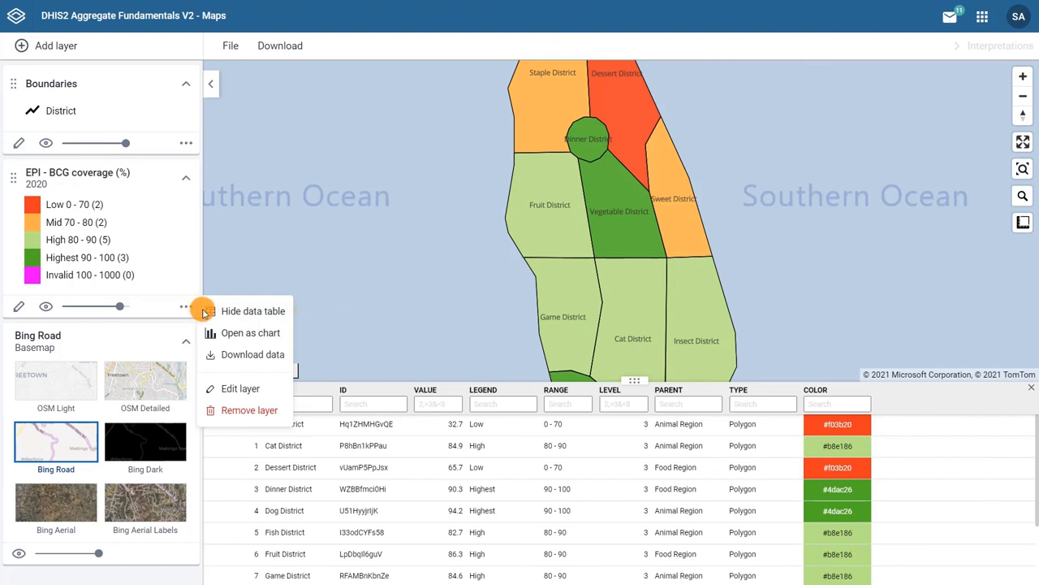